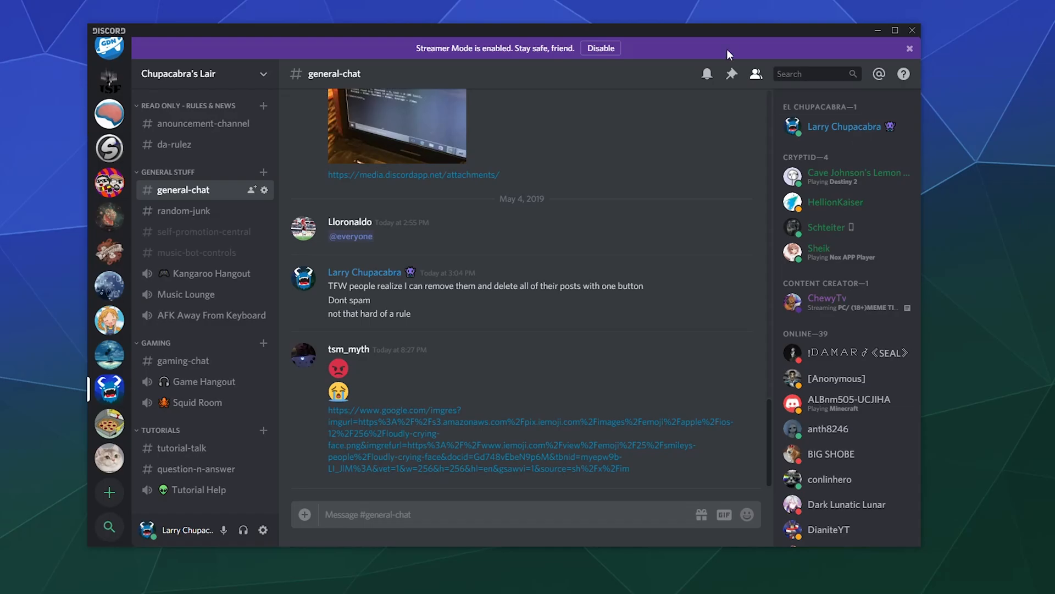
mouse_move(659, 75)
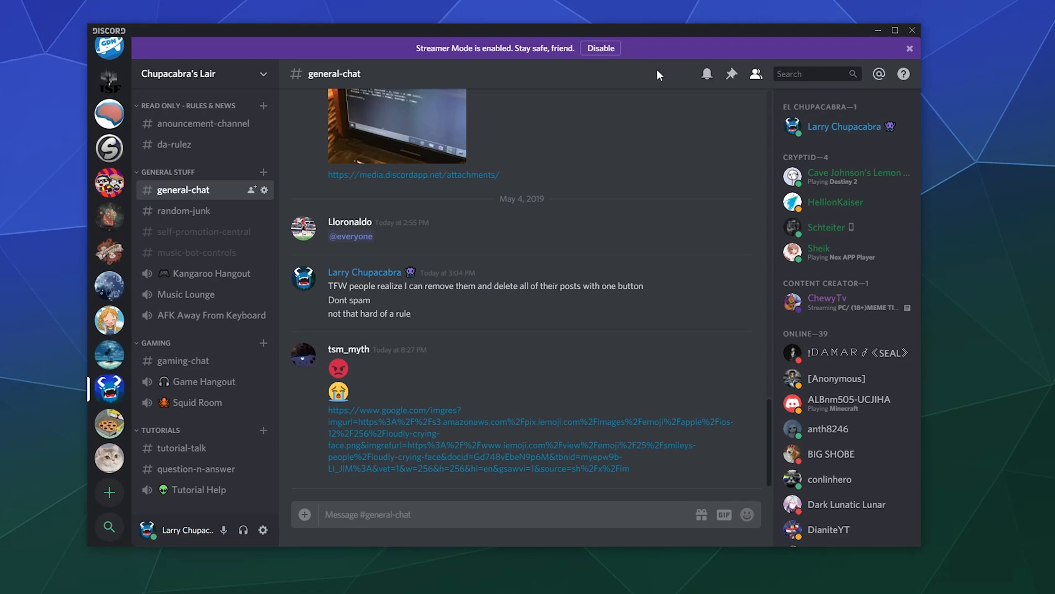
mouse_move(455, 84)
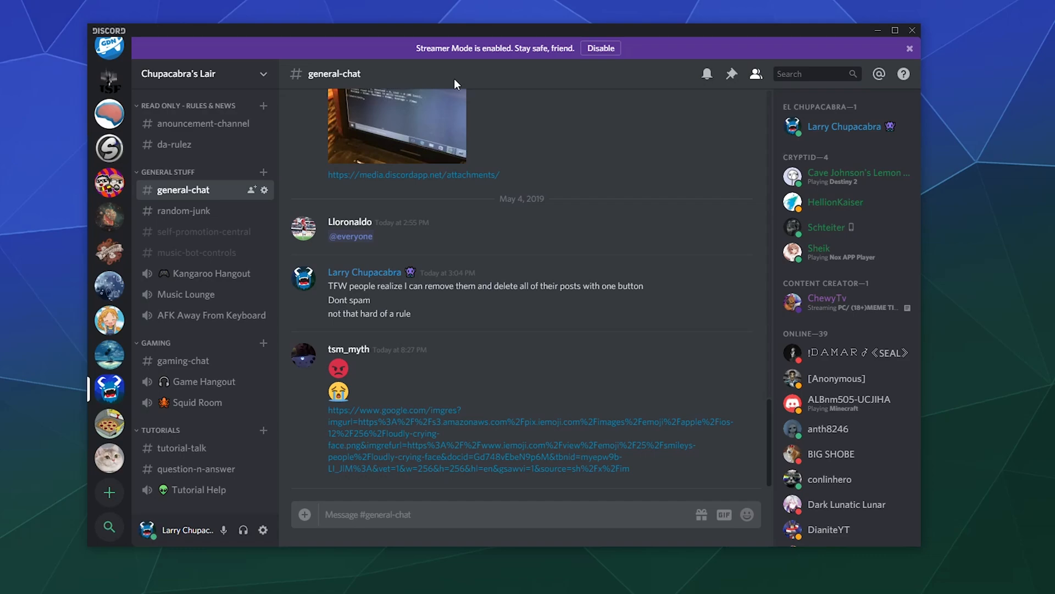
mouse_move(288, 99)
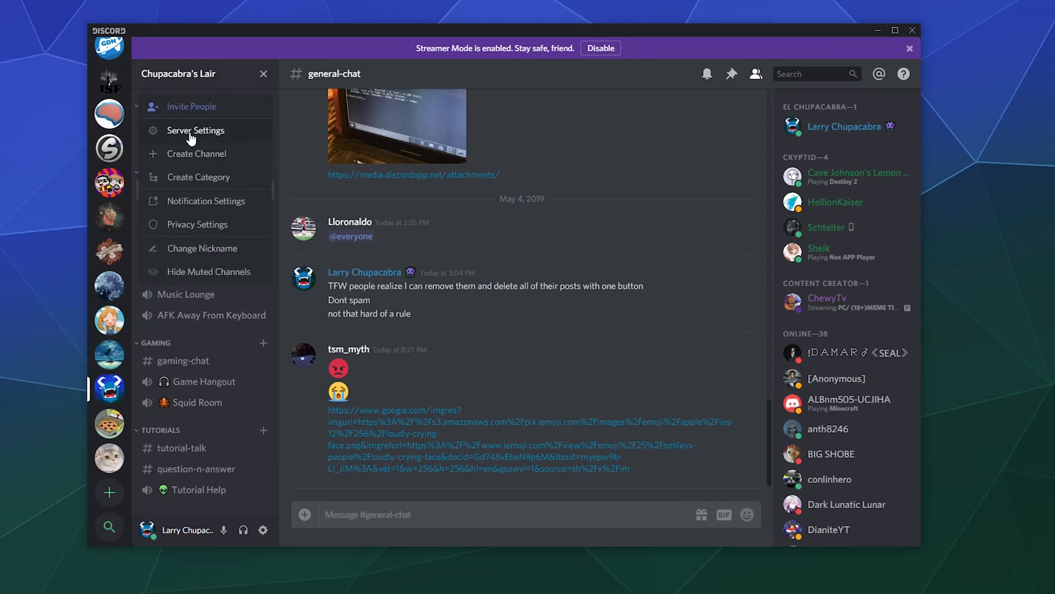
Step: Open Chupacabra's Lair server settings overview and show the server region picker
left_click(195, 130)
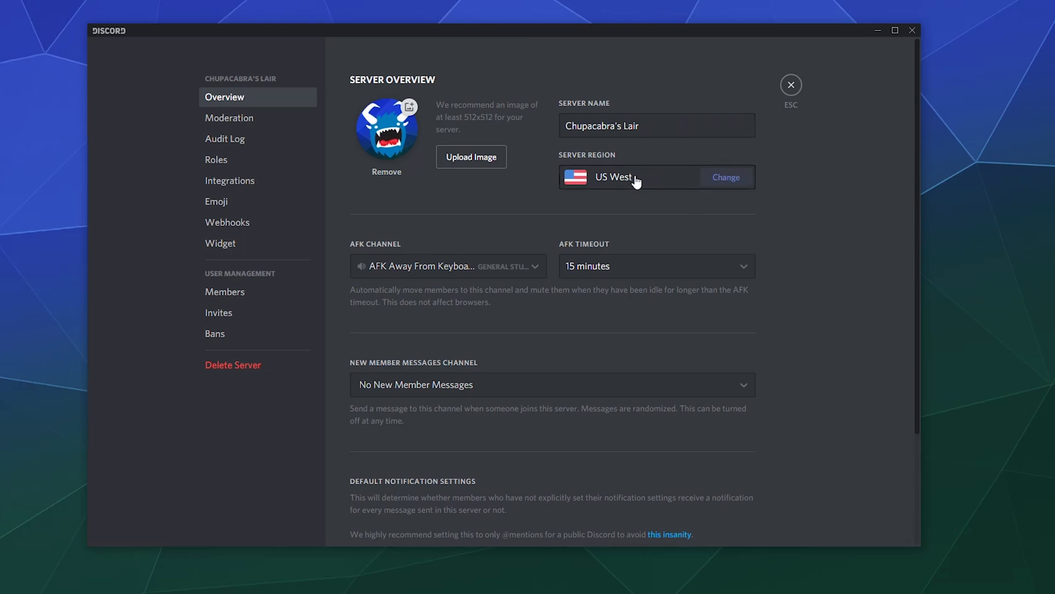
left_click(726, 177)
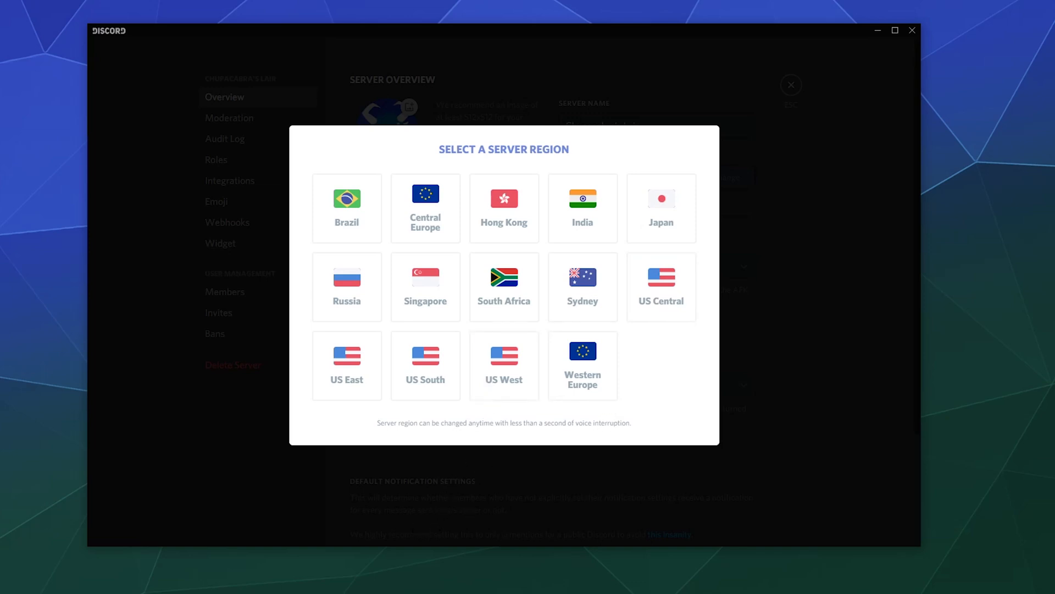
Step: Select US West in the region picker so the server region stays unchanged
left_click(347, 364)
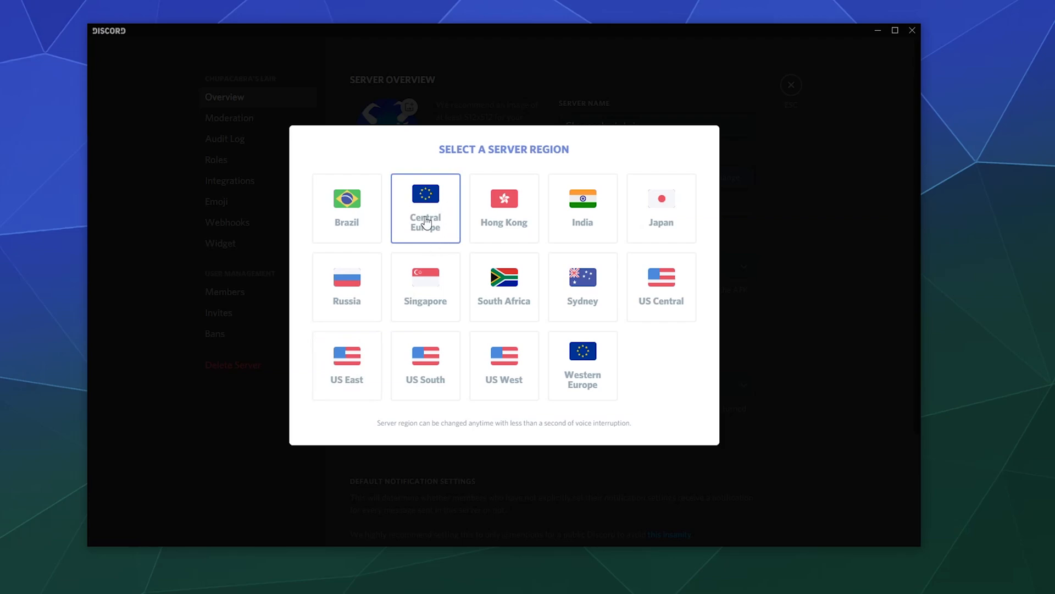
mouse_move(720, 226)
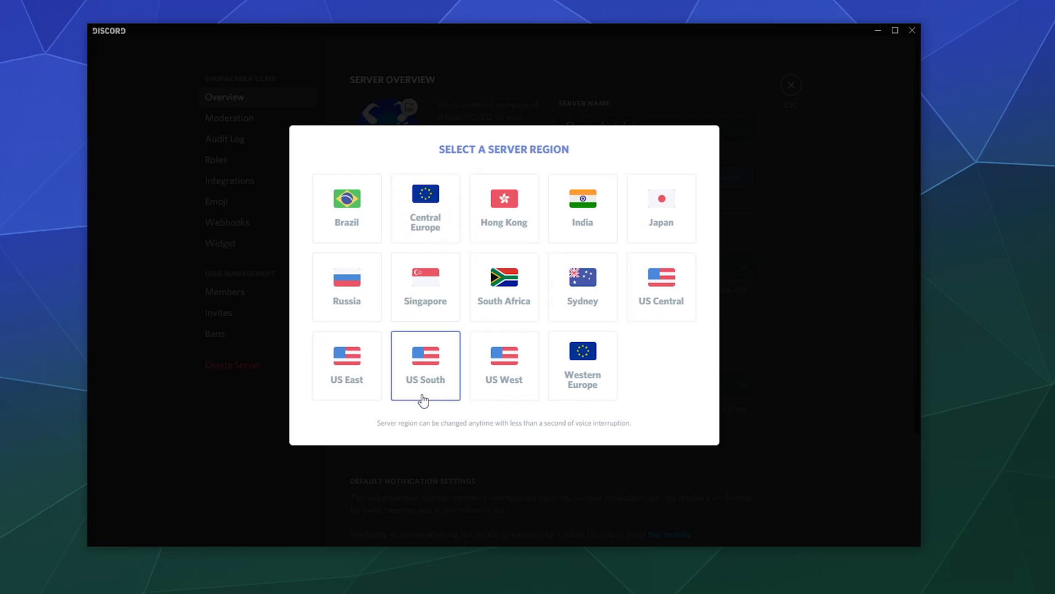
left_click(504, 365)
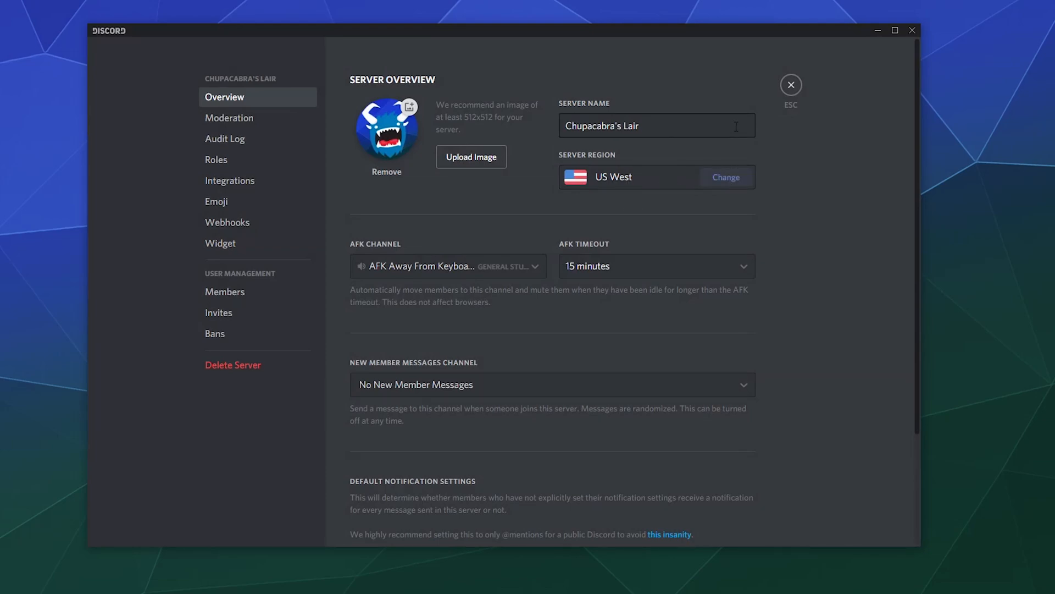
mouse_move(848, 156)
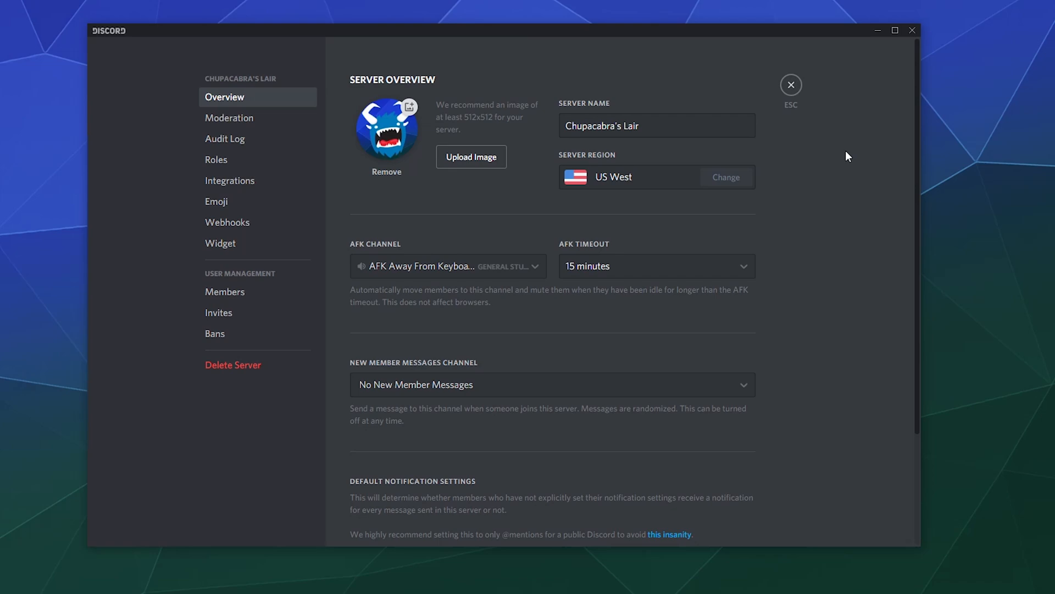
mouse_move(791, 87)
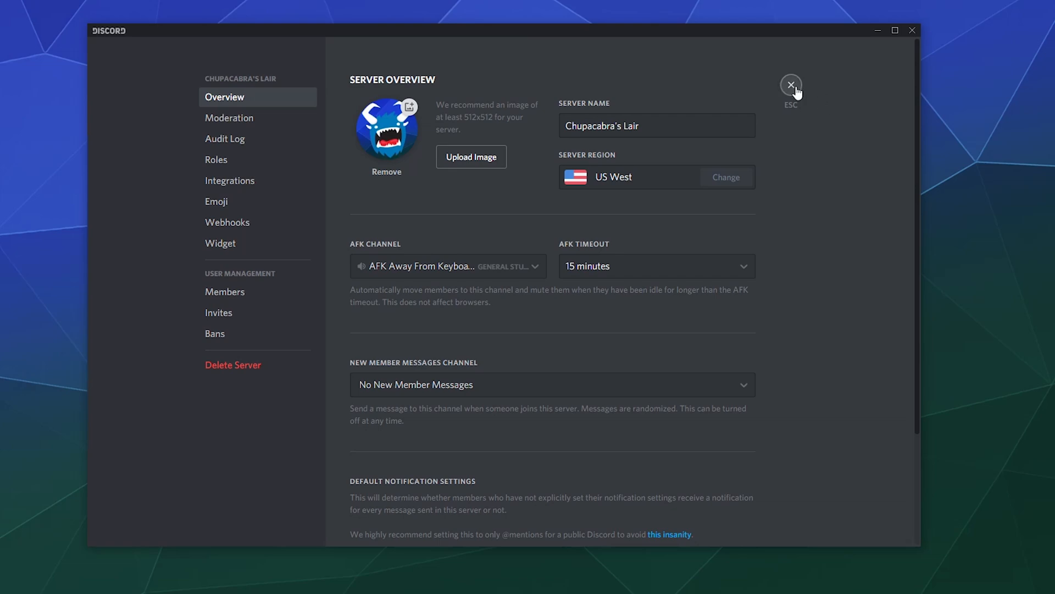
Step: Close Server Settings and return to the general-chat channel
left_click(791, 87)
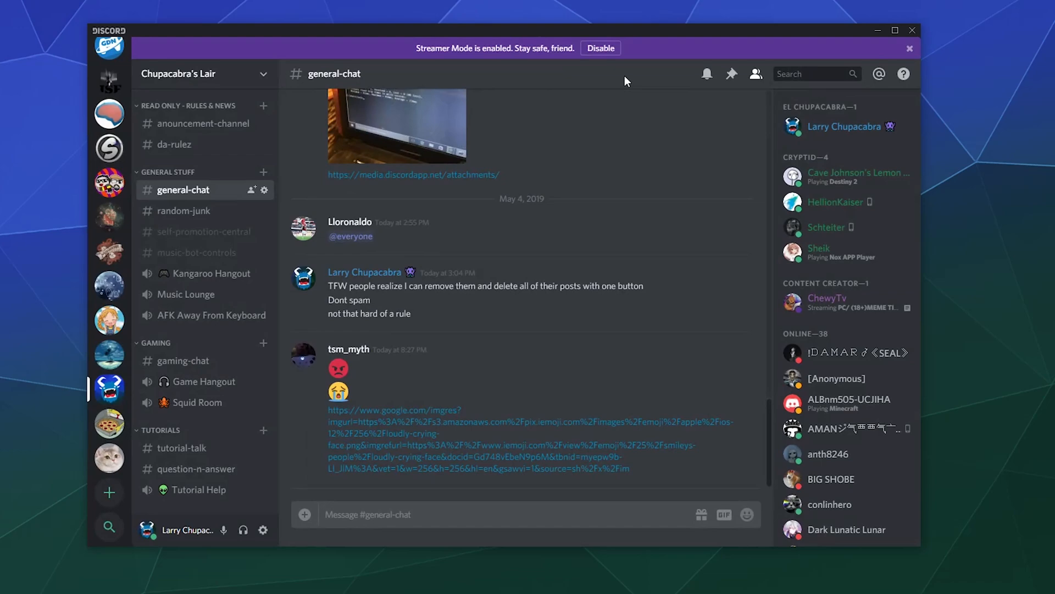